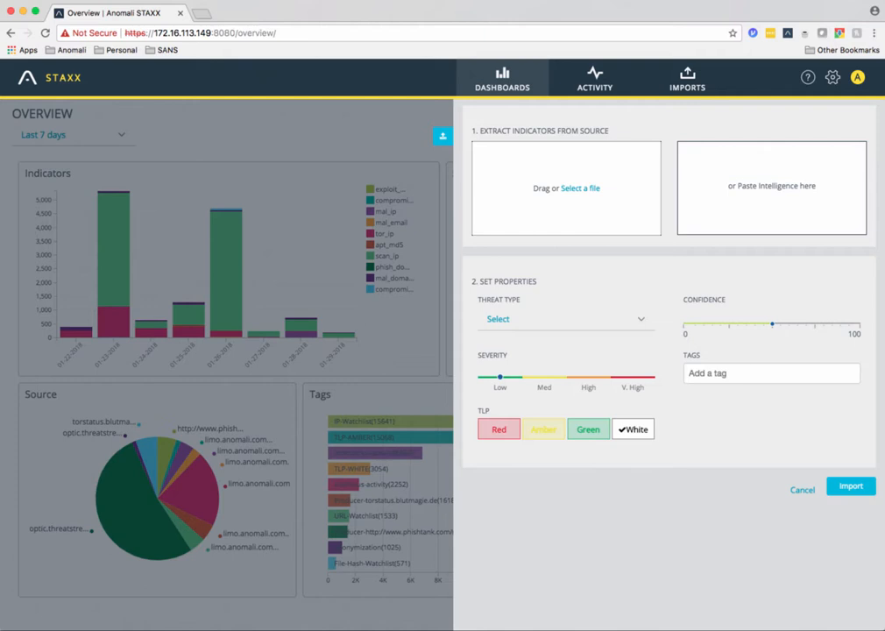
Step: Enter the IP 11.11.11.11 in the paste-intelligence field of the import form
click(771, 187)
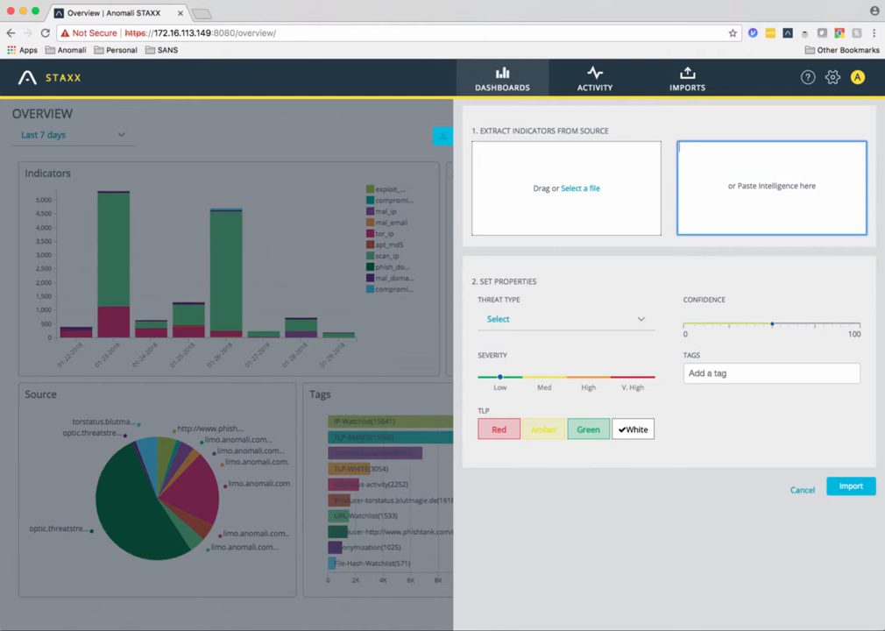
text(11.11.11.11)
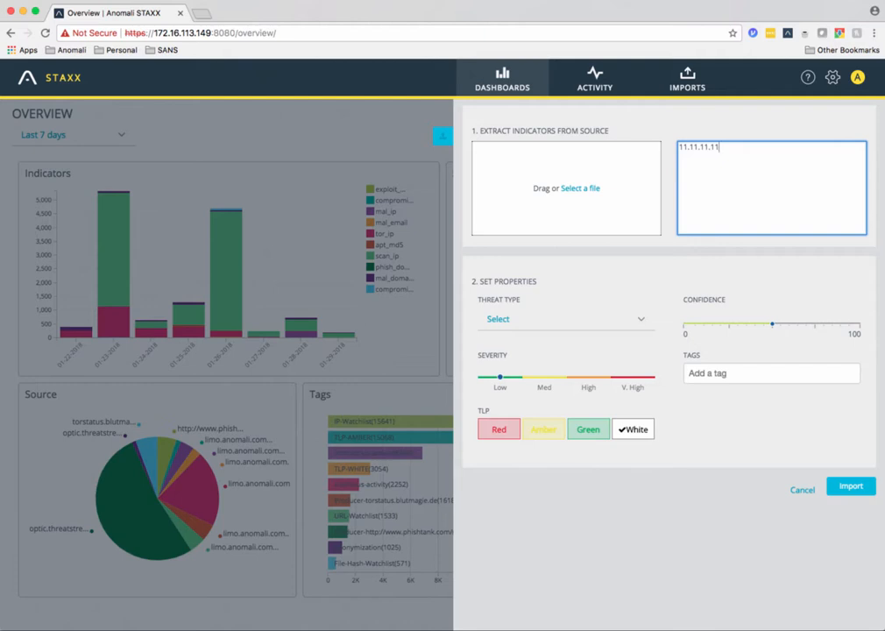
Step: Classify the 11.11.11.11 import as c2, very high severity, TLP Green, confidence 100
click(565, 318)
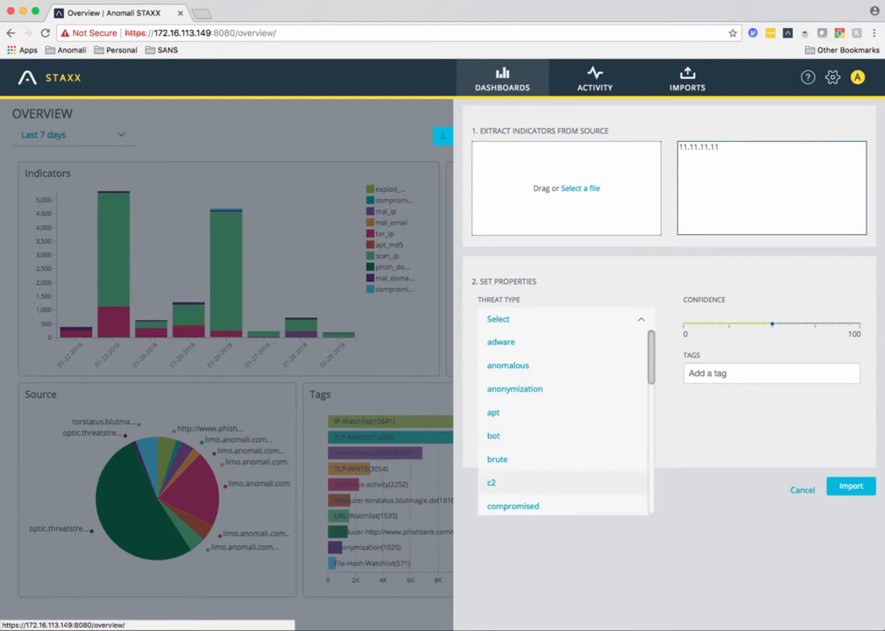
click(491, 482)
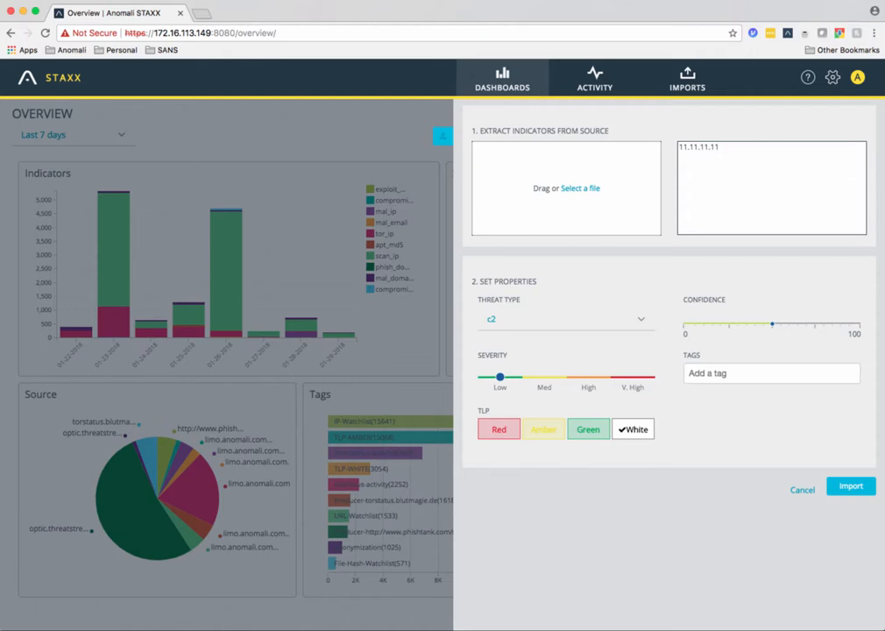
drag(499, 377, 632, 376)
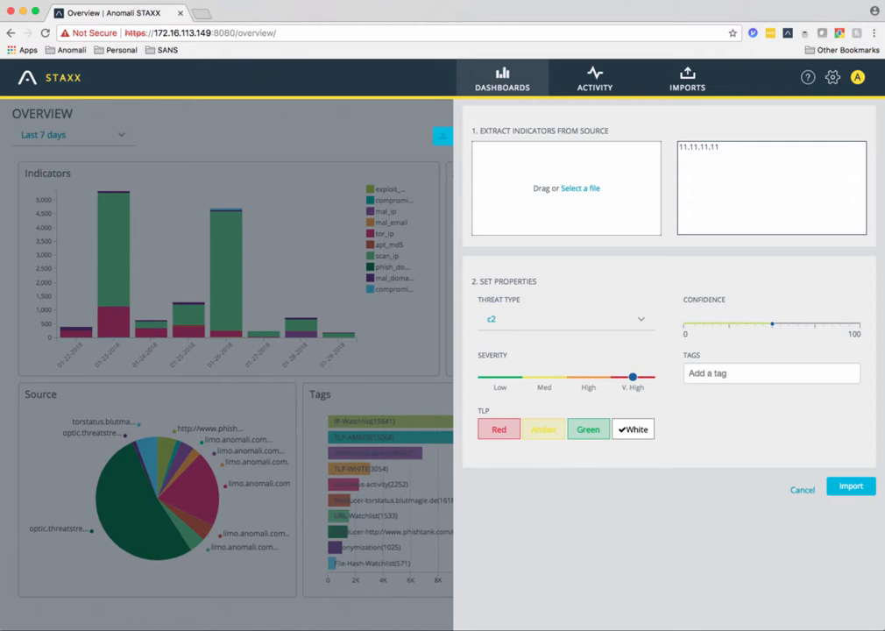
click(587, 429)
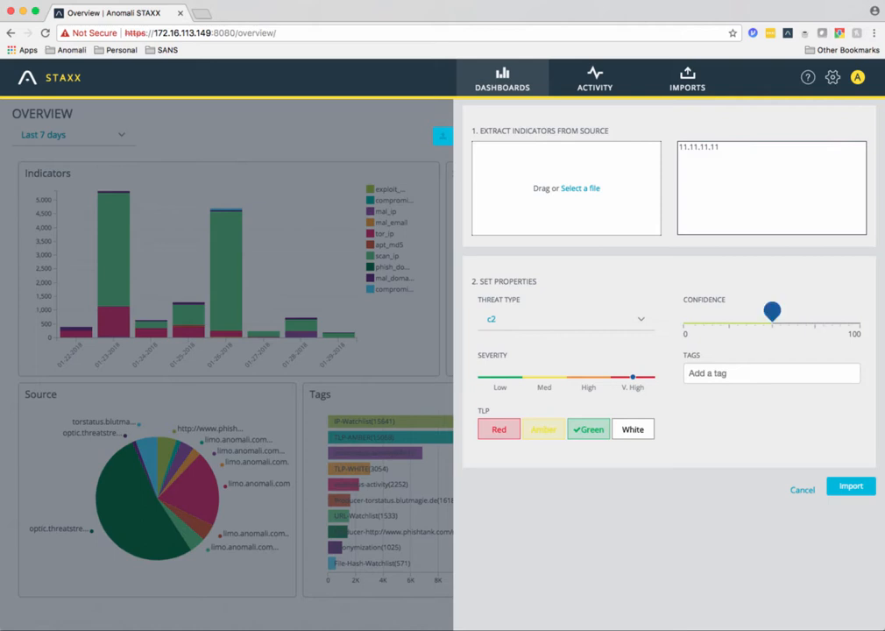
drag(772, 311, 857, 311)
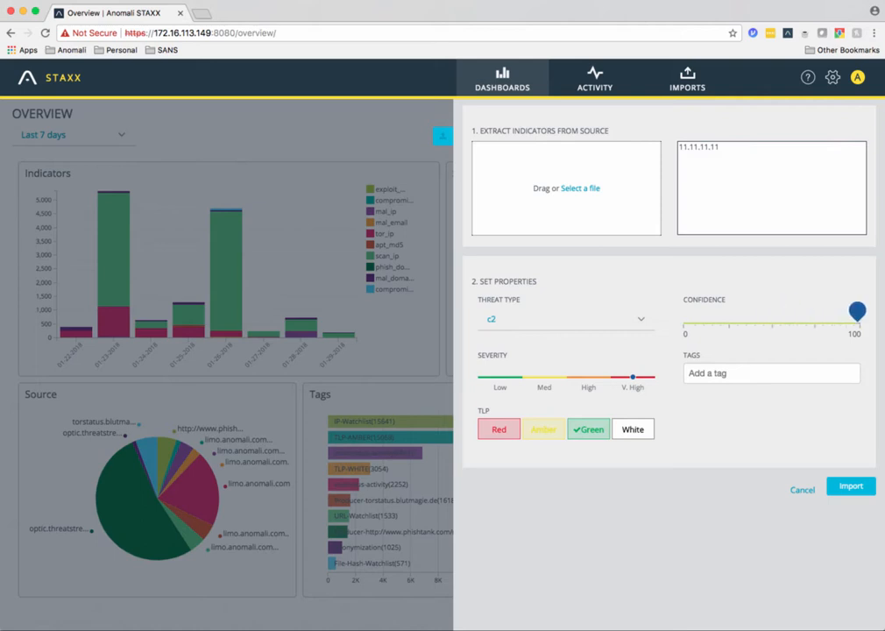
click(771, 373)
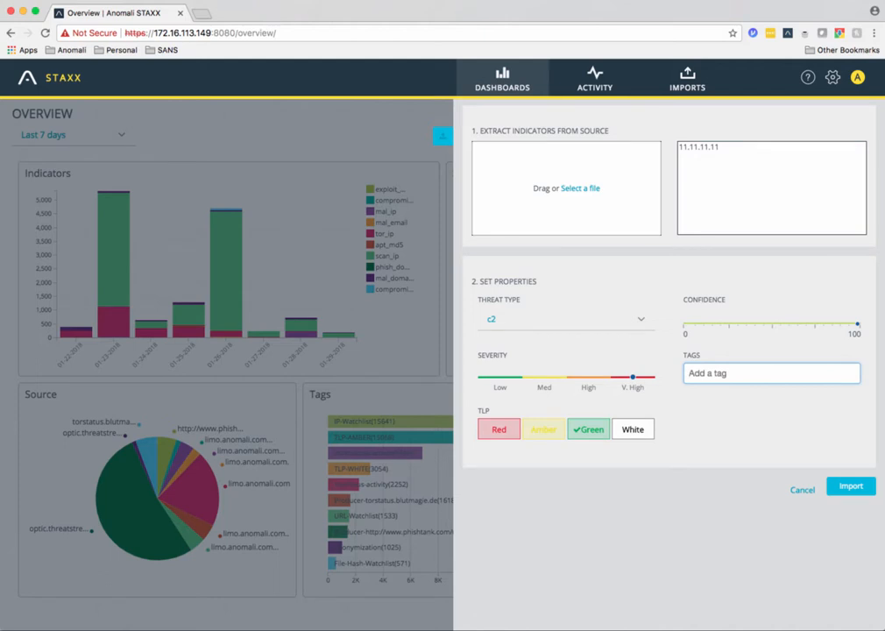
Step: Add tags malware_c2, virus_variant and exploit to the 11.11.11.11 import and submit it
text(malware)
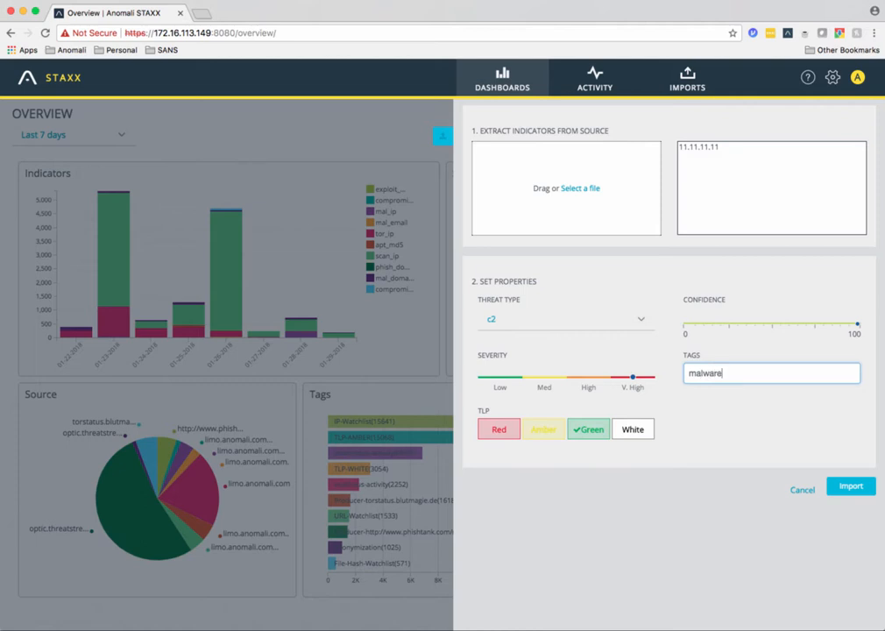
text(_c2)
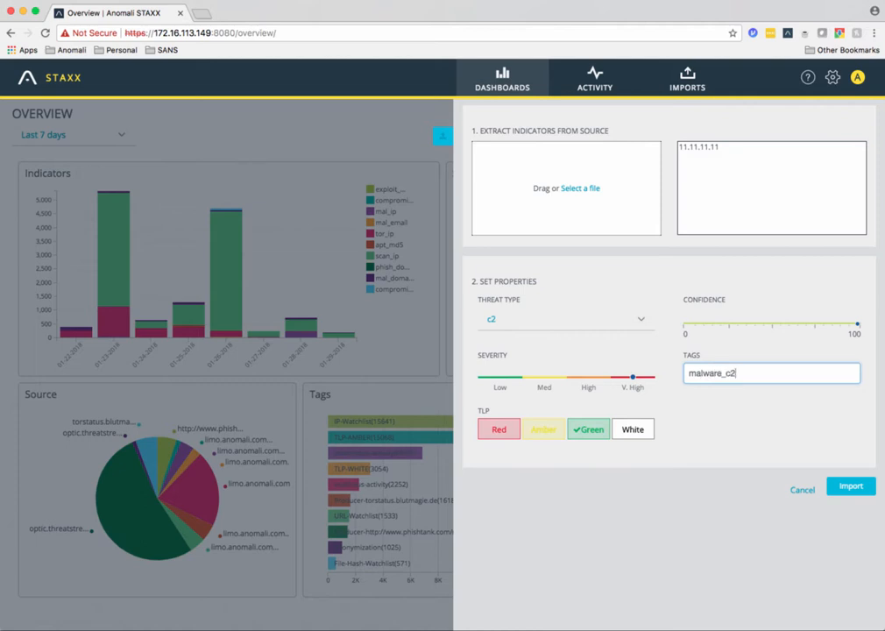
key(enter)
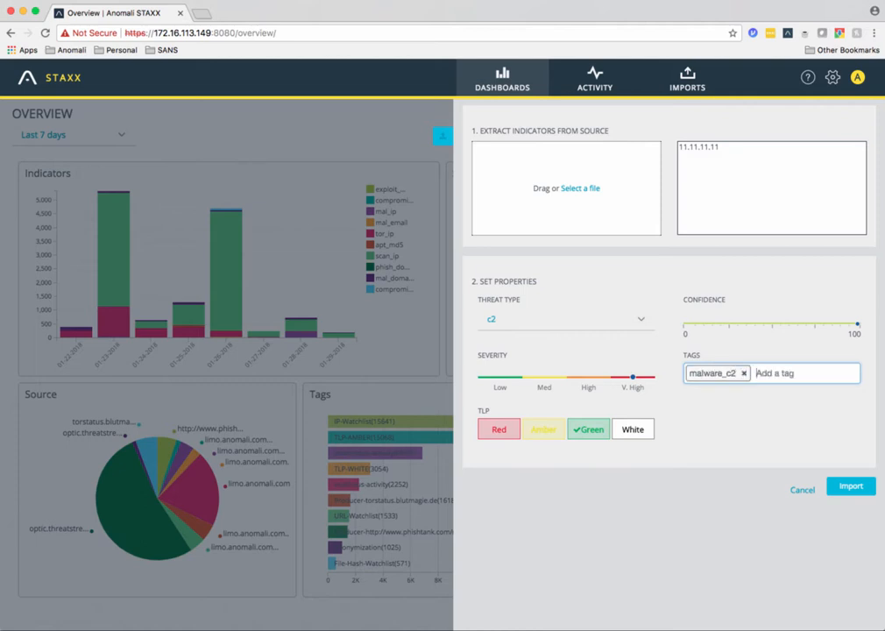
text(vari)
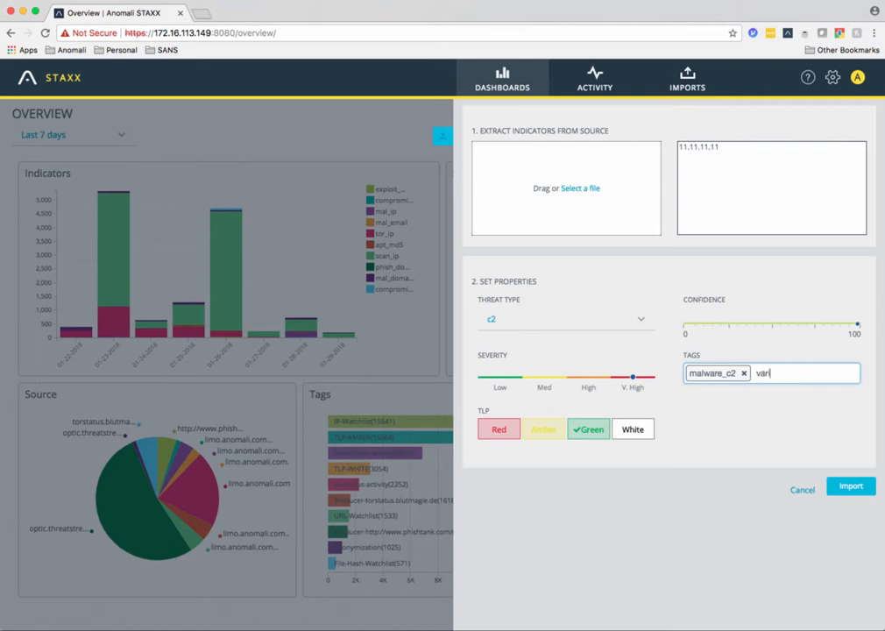
text(virus_)
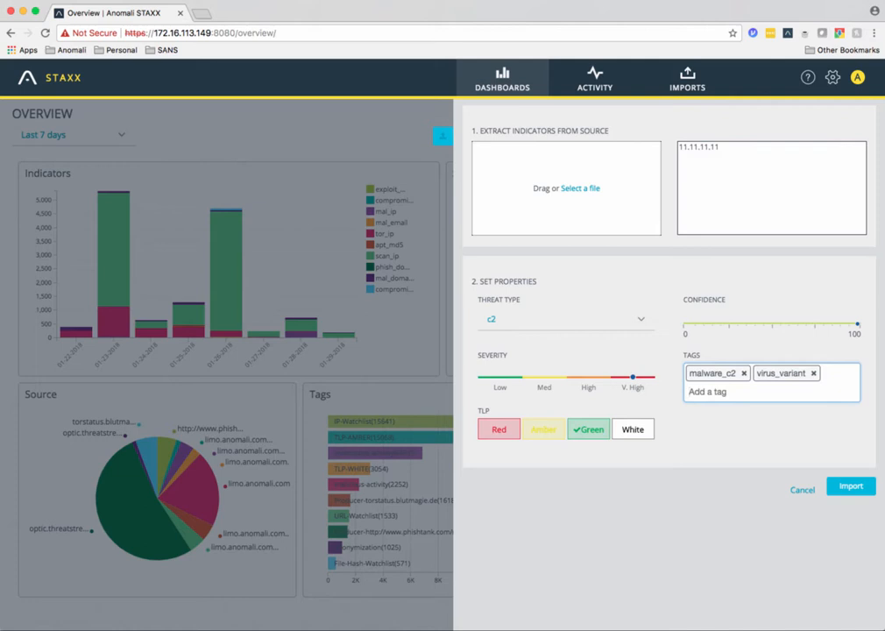
text(exploit)
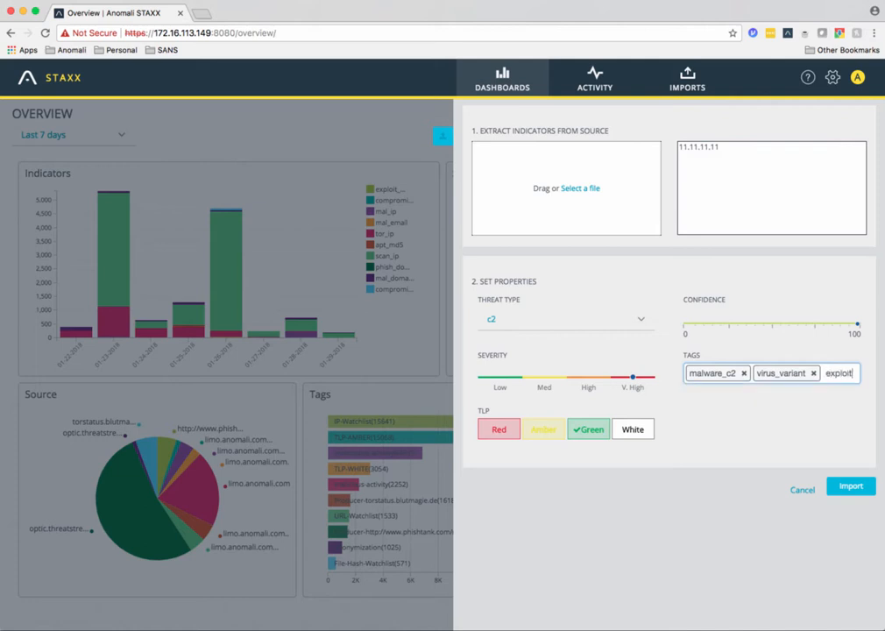
key(Enter)
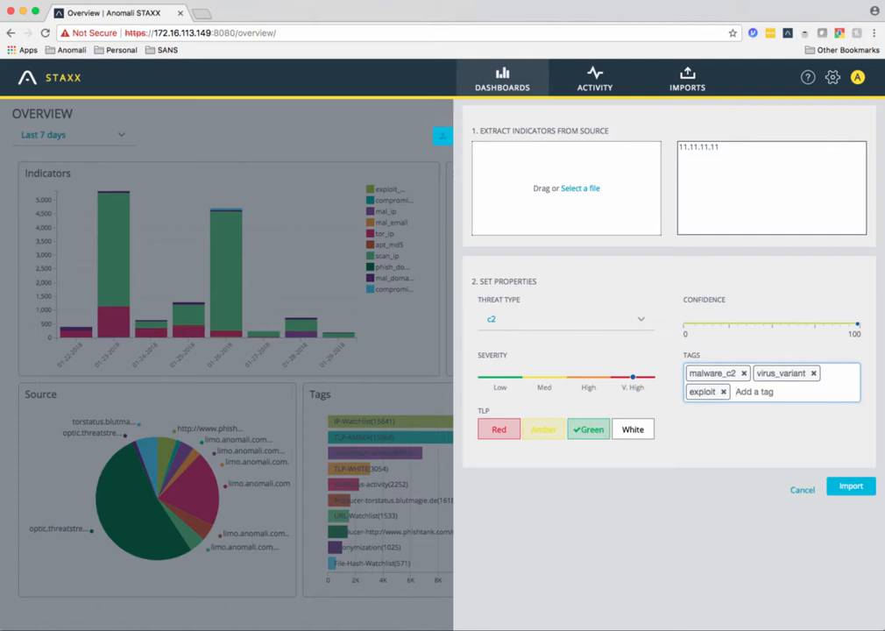
click(850, 485)
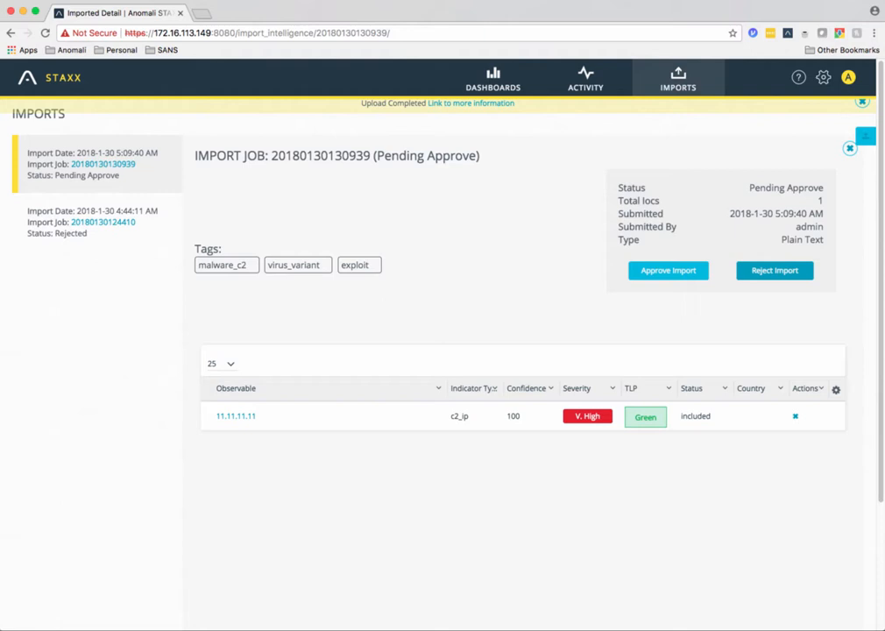
mouse_move(586, 415)
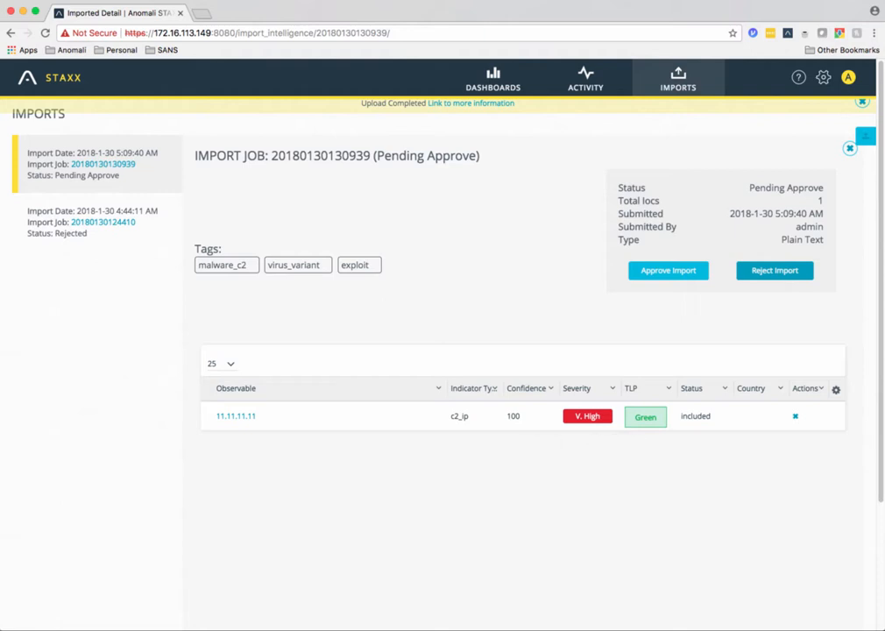
click(667, 269)
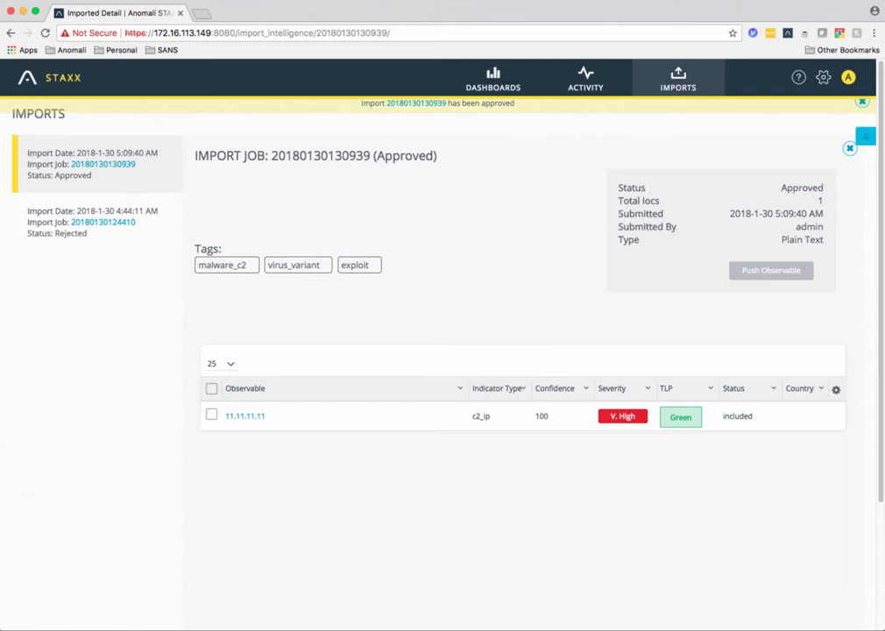
click(254, 12)
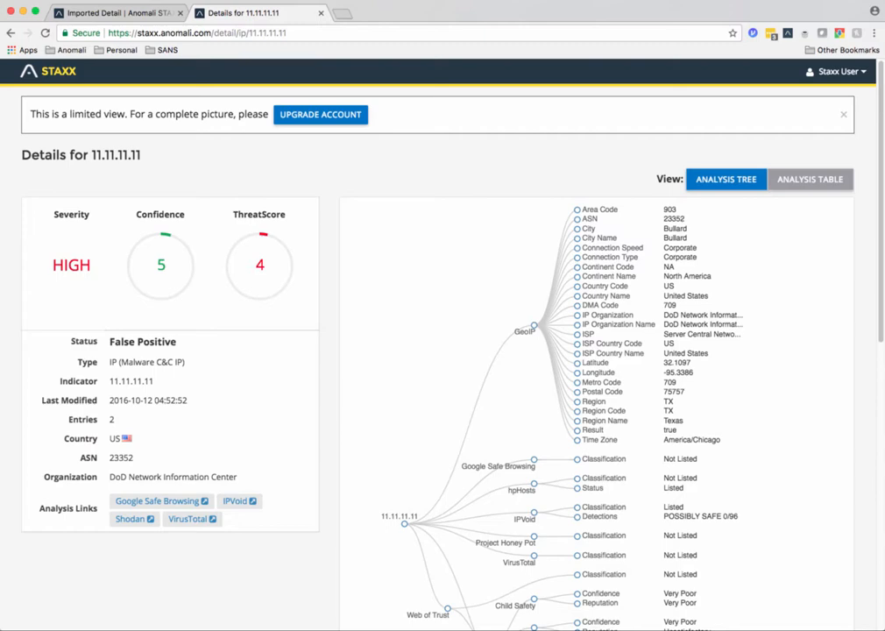
Step: Scroll through the 11.11.11.11 details to review the analysis tree and Intelligence table
scroll(down, 3)
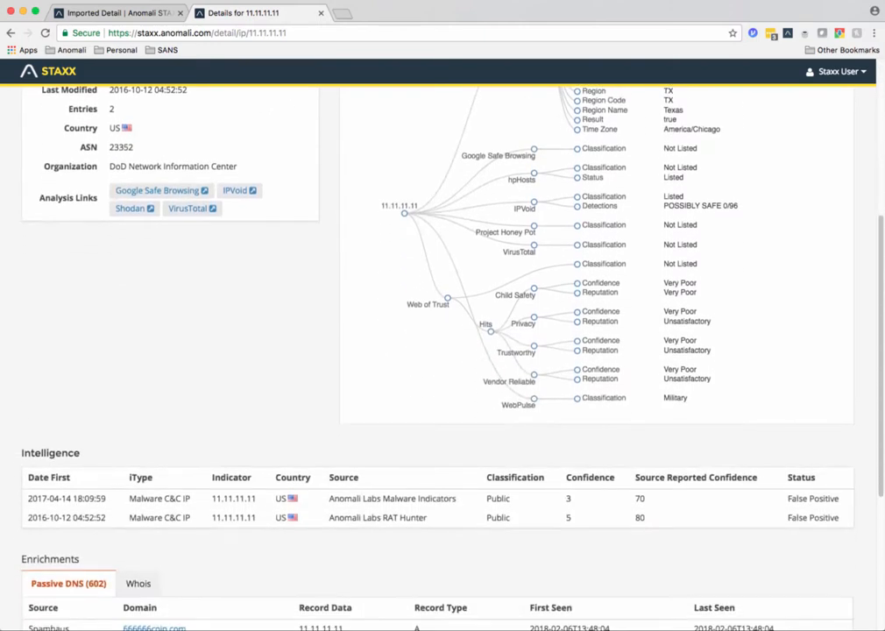
scroll(down, 3)
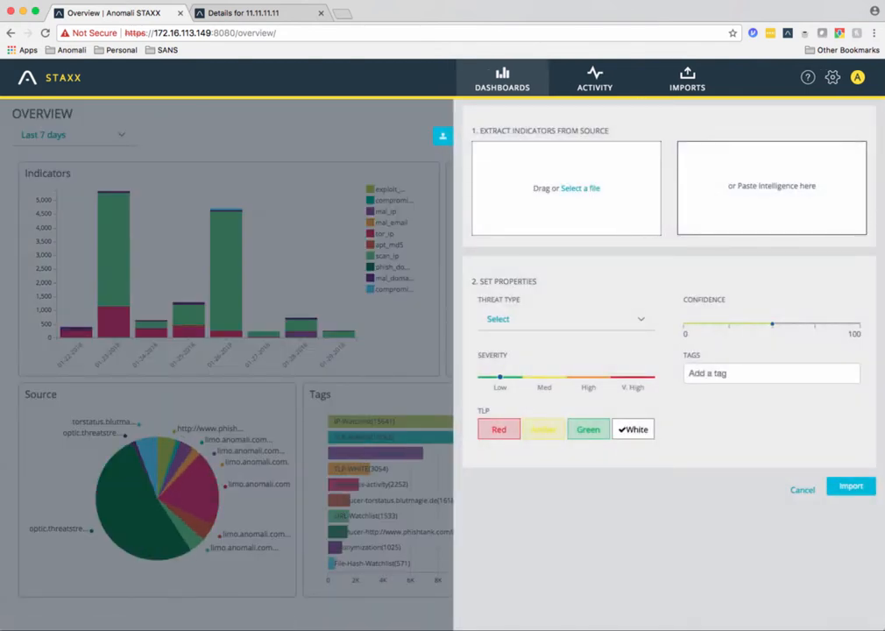
Step: Load the UndeliveredMailThemedPhishingEmail .txt file from the Intel folder into the import form
click(580, 187)
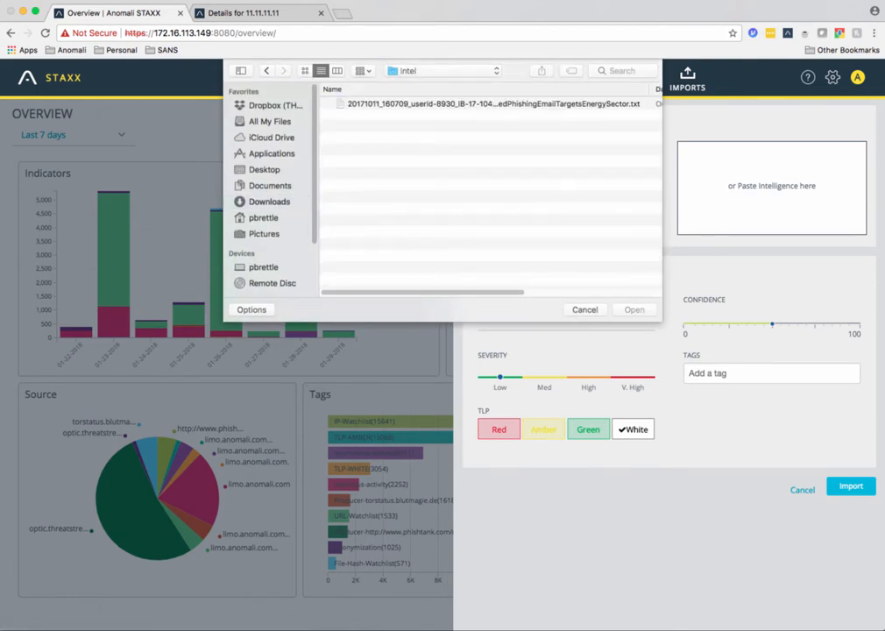
click(491, 103)
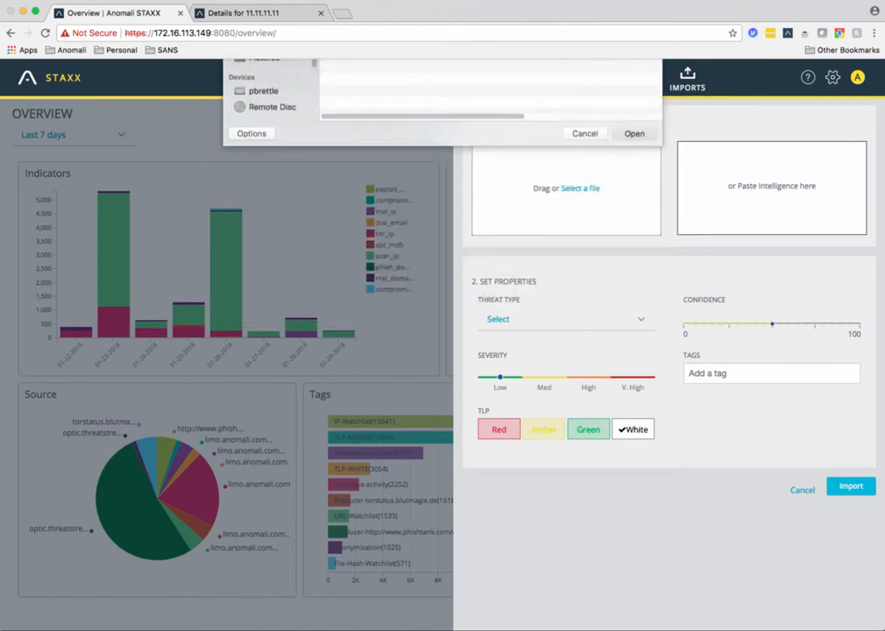
click(634, 133)
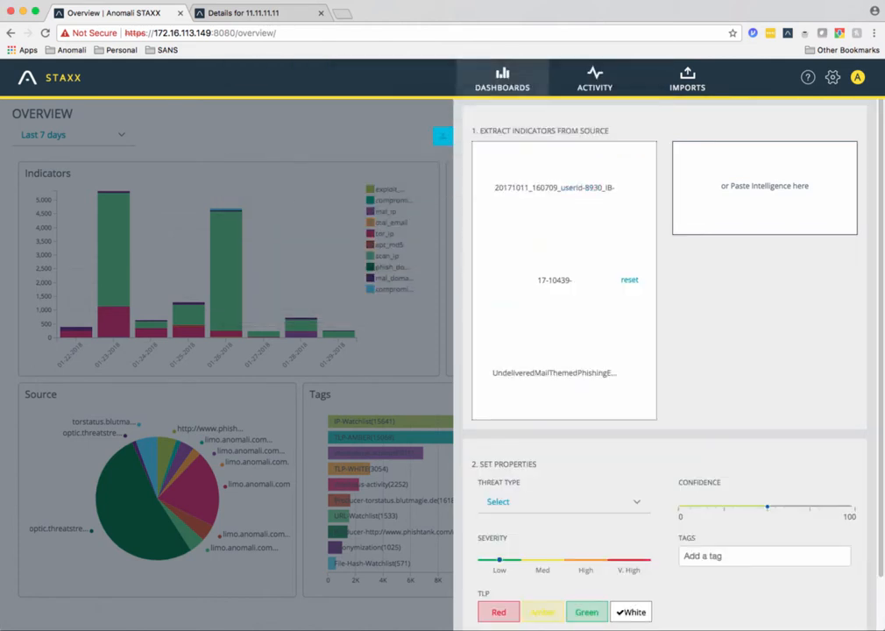
Step: Set the file import to phish, TLP Red, tags energy_target and phishing, and submit it
click(563, 501)
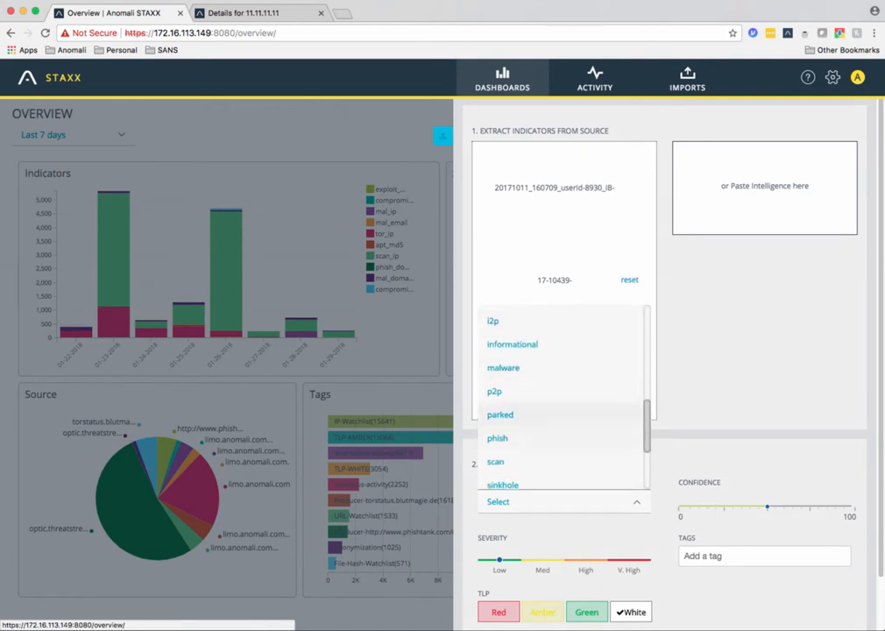
click(496, 437)
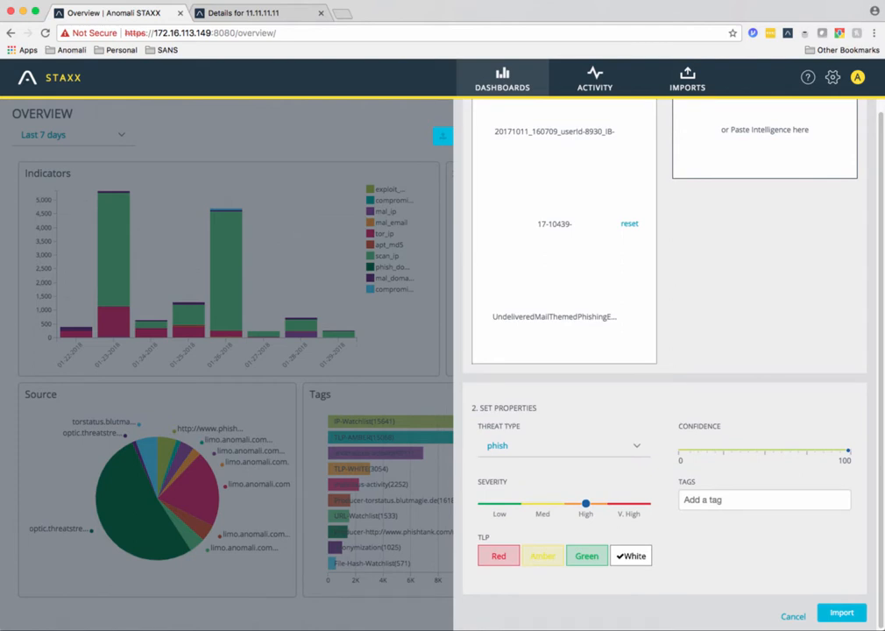
click(498, 555)
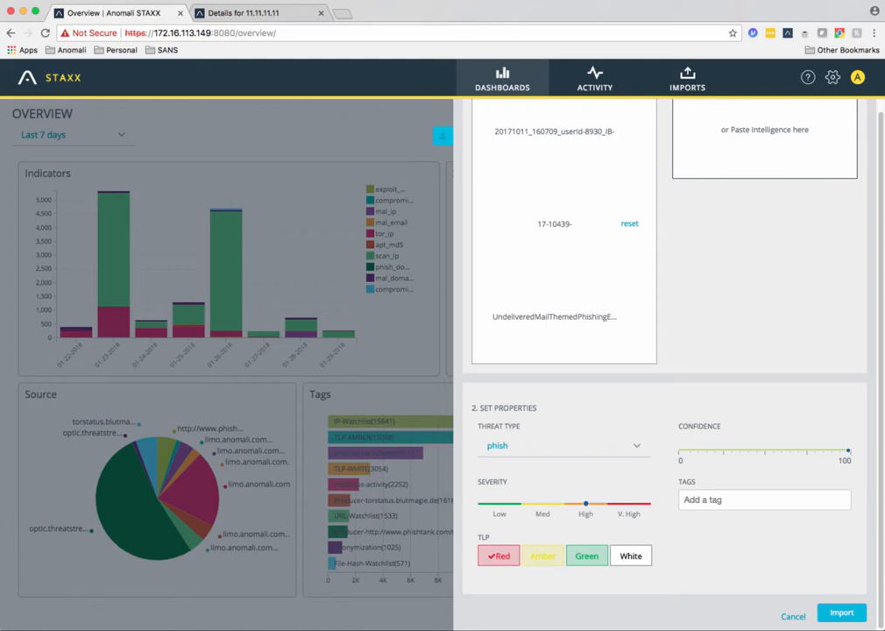
text(energy_targ)
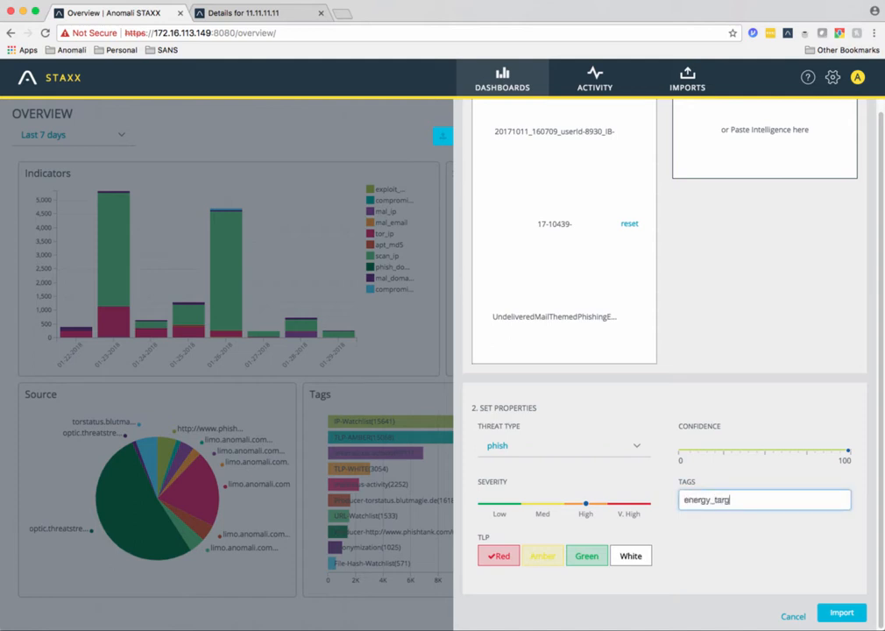
text(phishing)
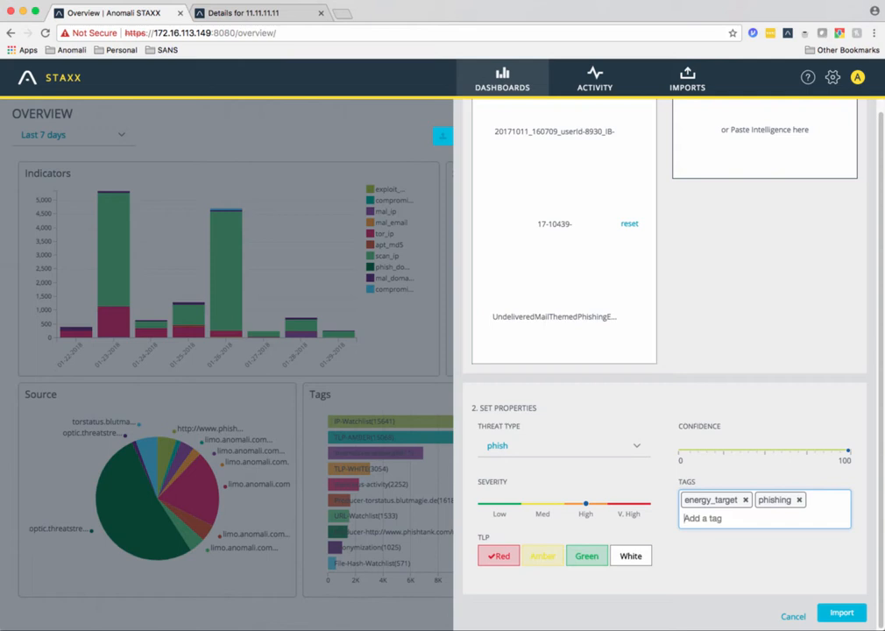
click(840, 611)
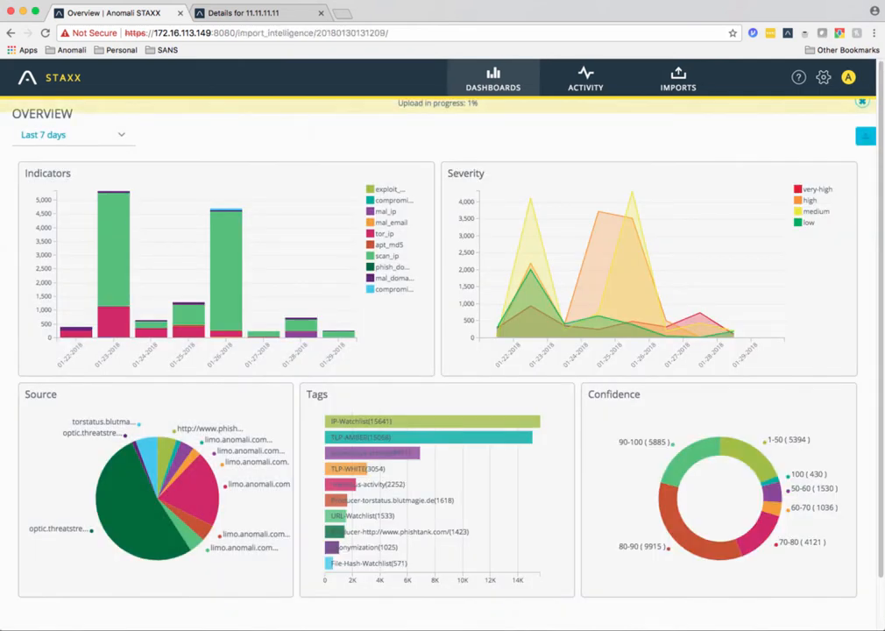
Step: Open the upload details and reject the mailer-daemon, daemon email and us-cert feedback observables
click(677, 77)
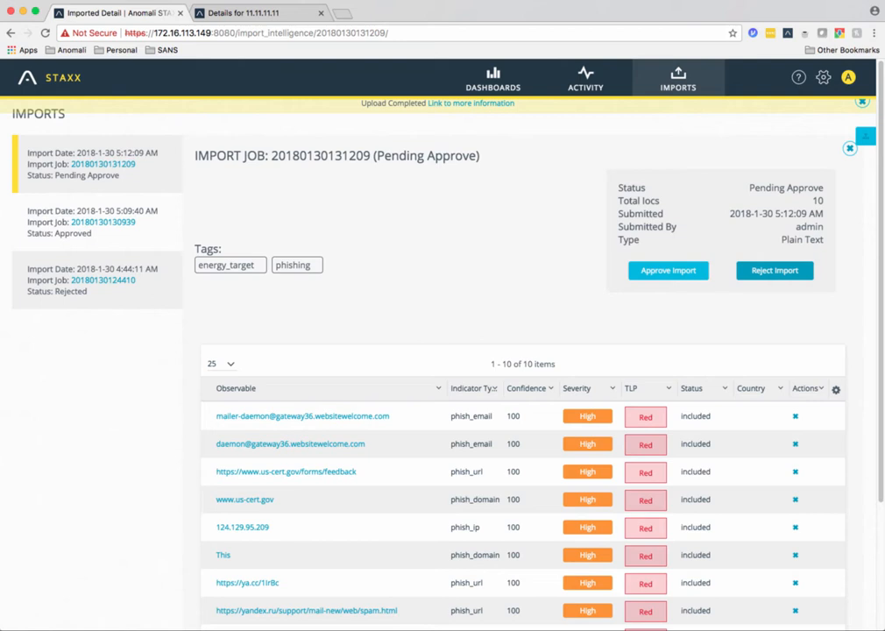
mouse_move(526, 388)
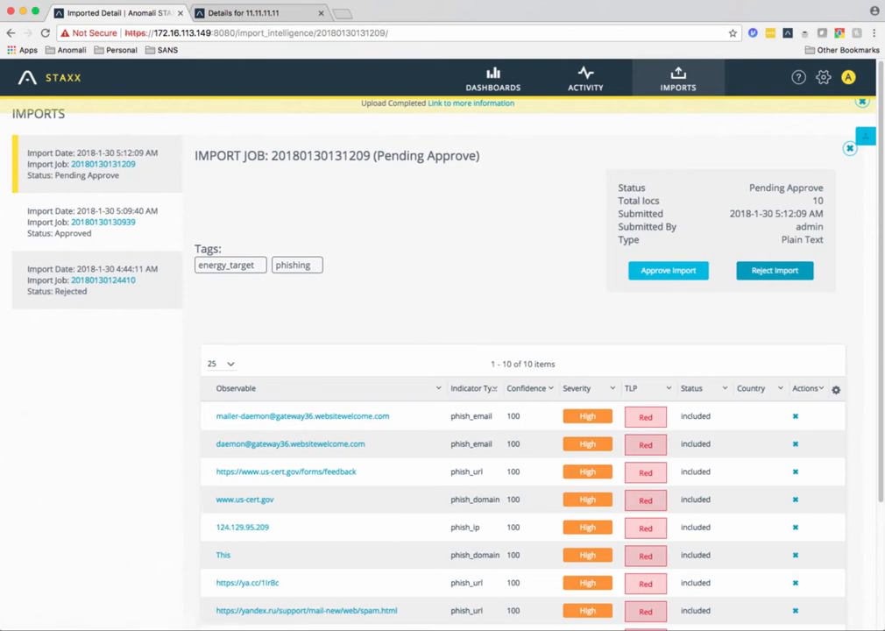
click(794, 416)
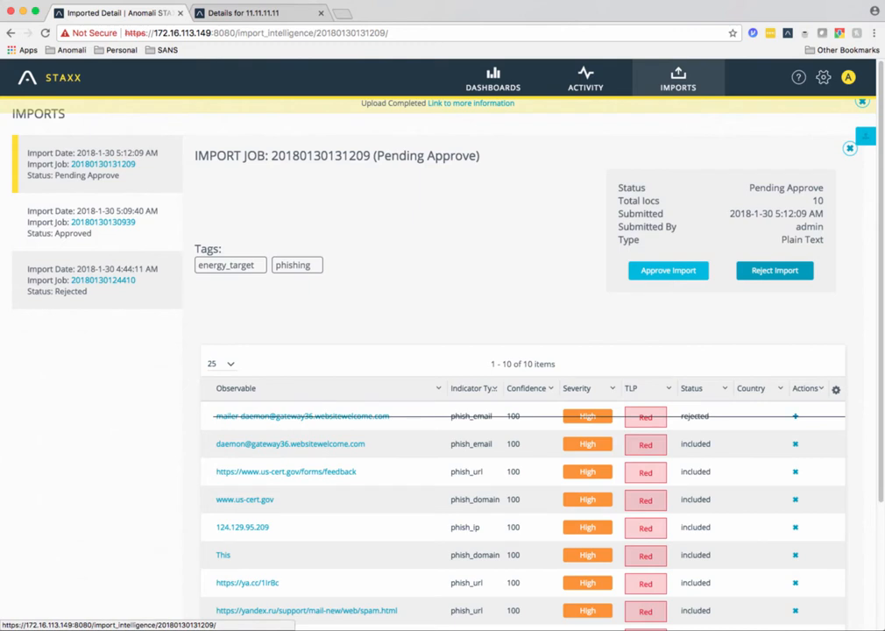
click(794, 443)
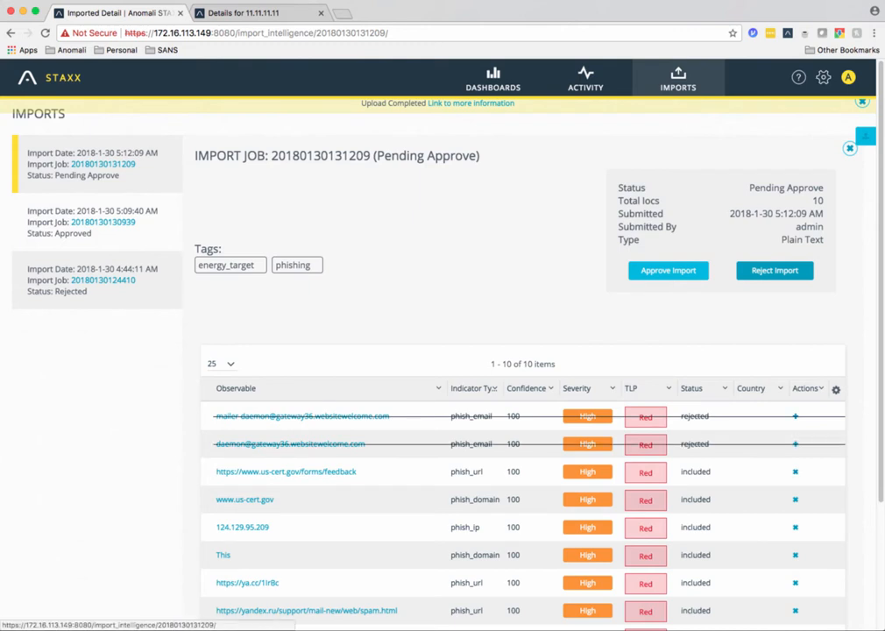
click(794, 471)
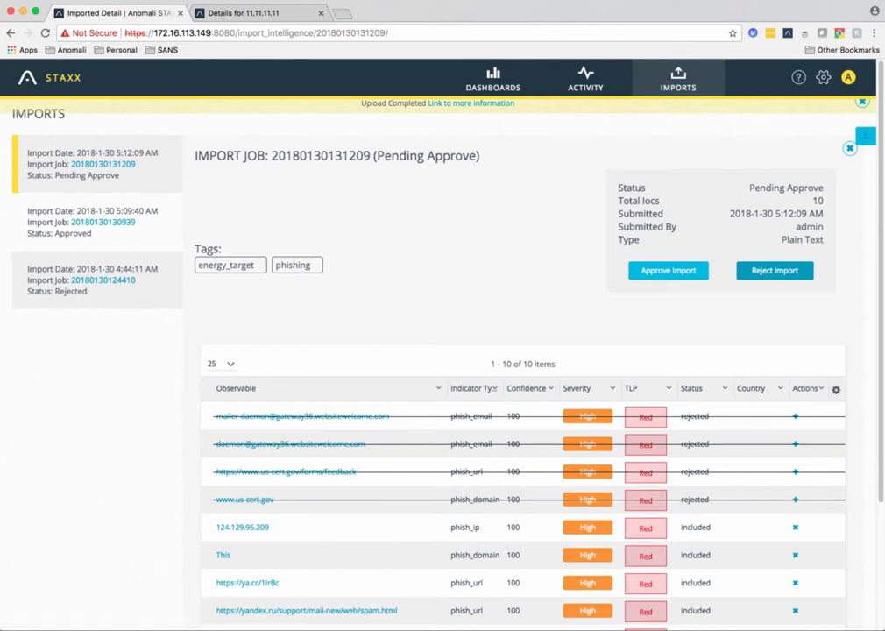
scroll(down, 3)
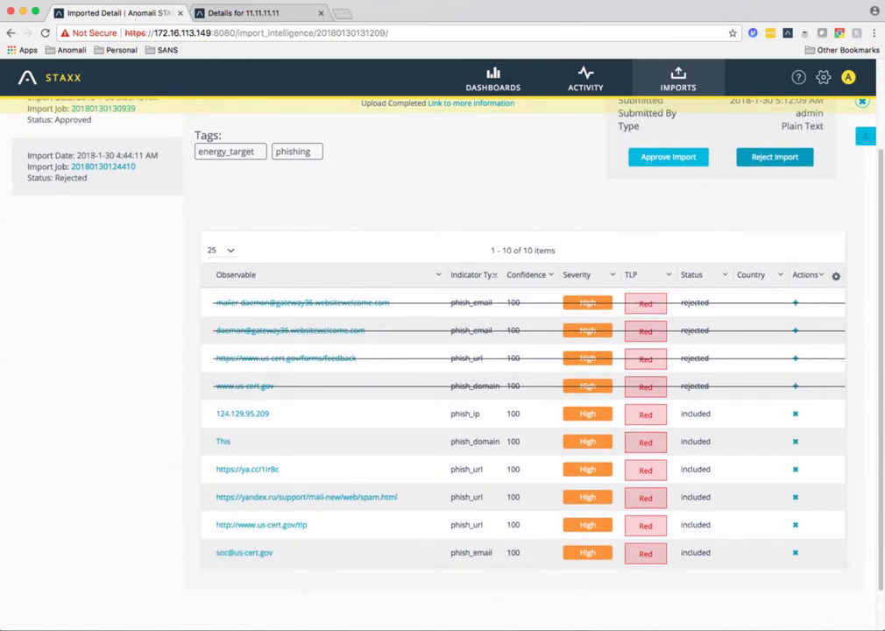
click(793, 441)
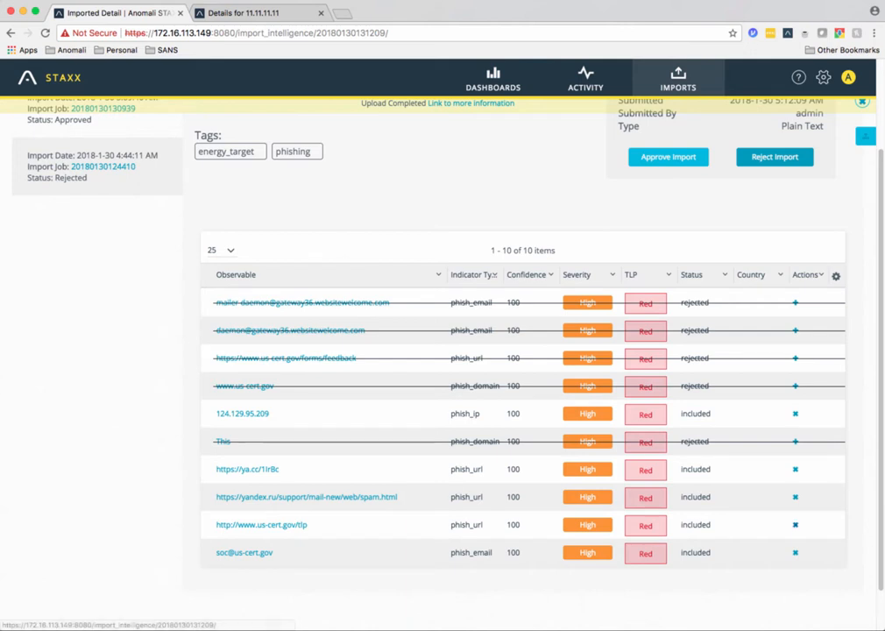
click(794, 525)
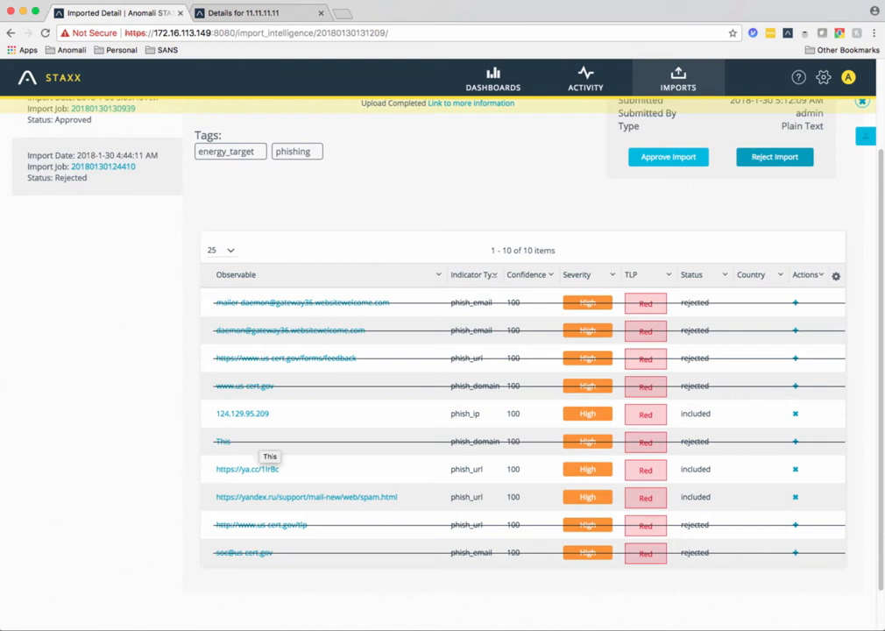
mouse_move(242, 412)
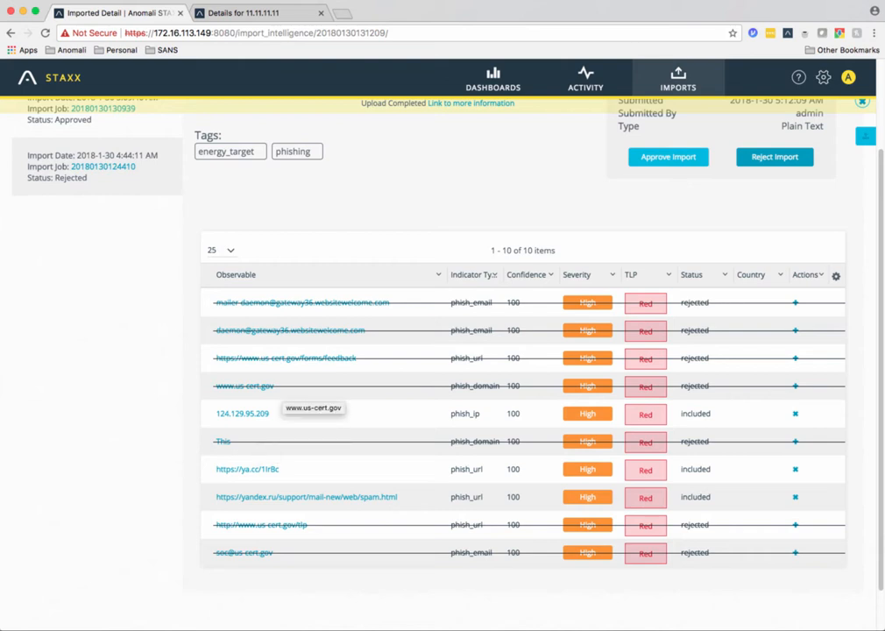
click(668, 157)
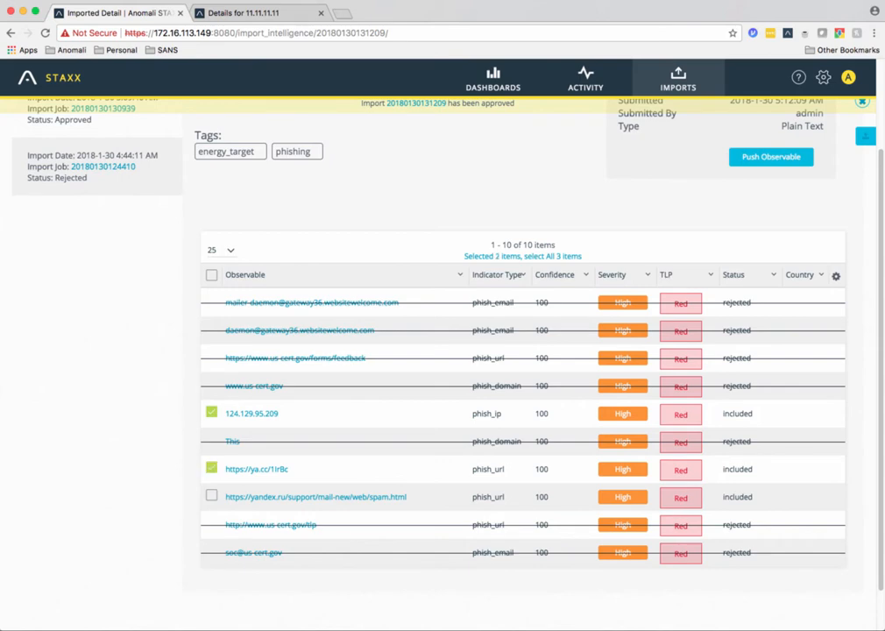
Step: View the details for IP 124.129.95.209, then close that tab to return to the job
click(211, 496)
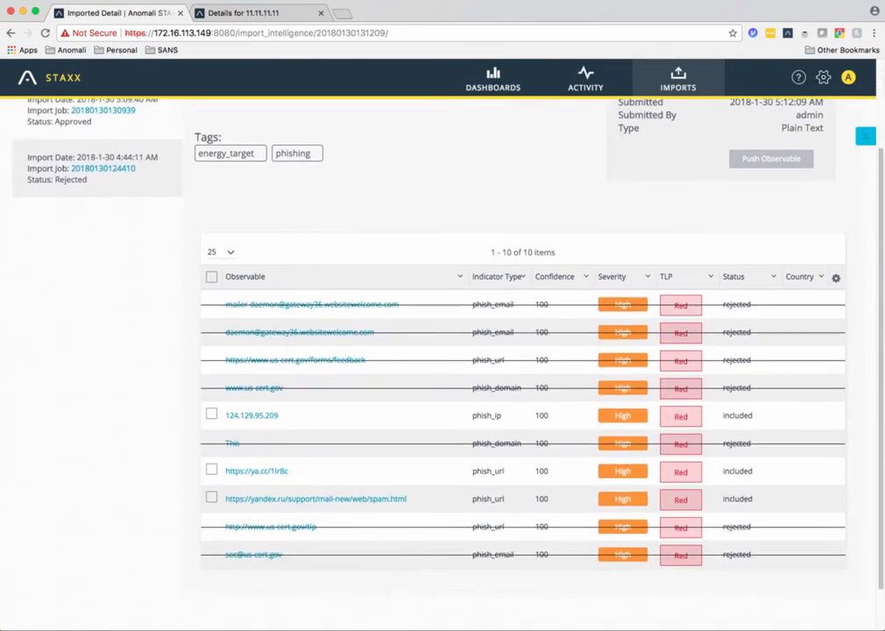
scroll(down, 3)
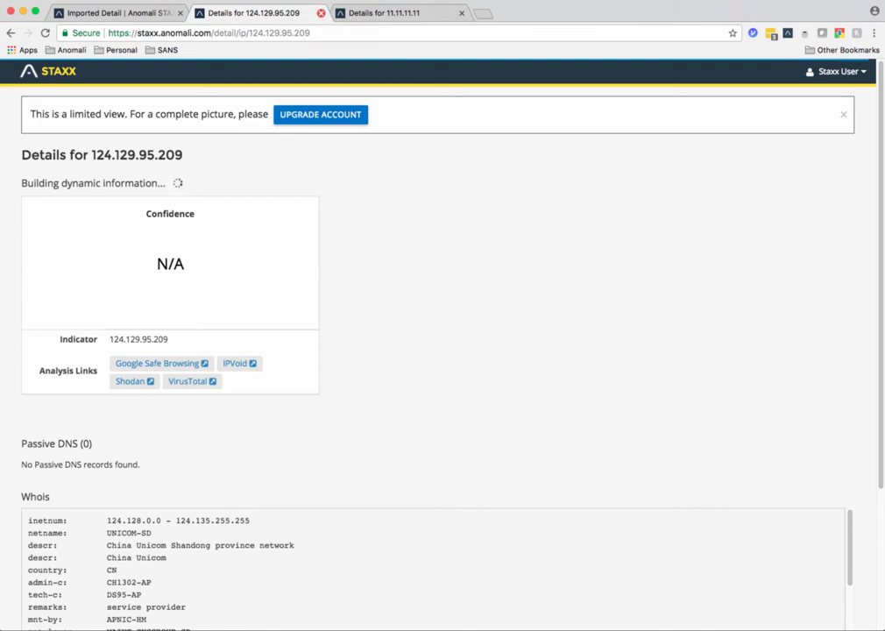
click(320, 13)
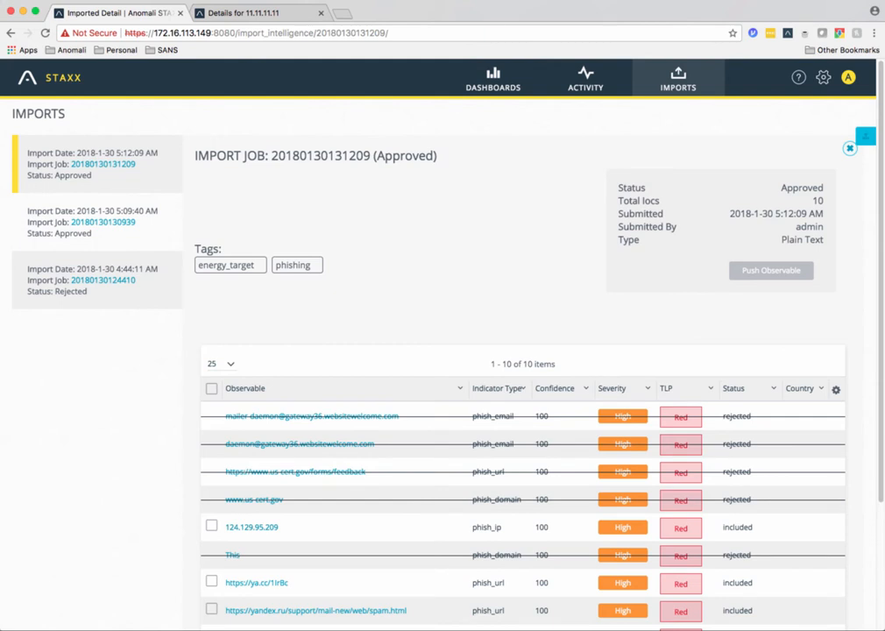